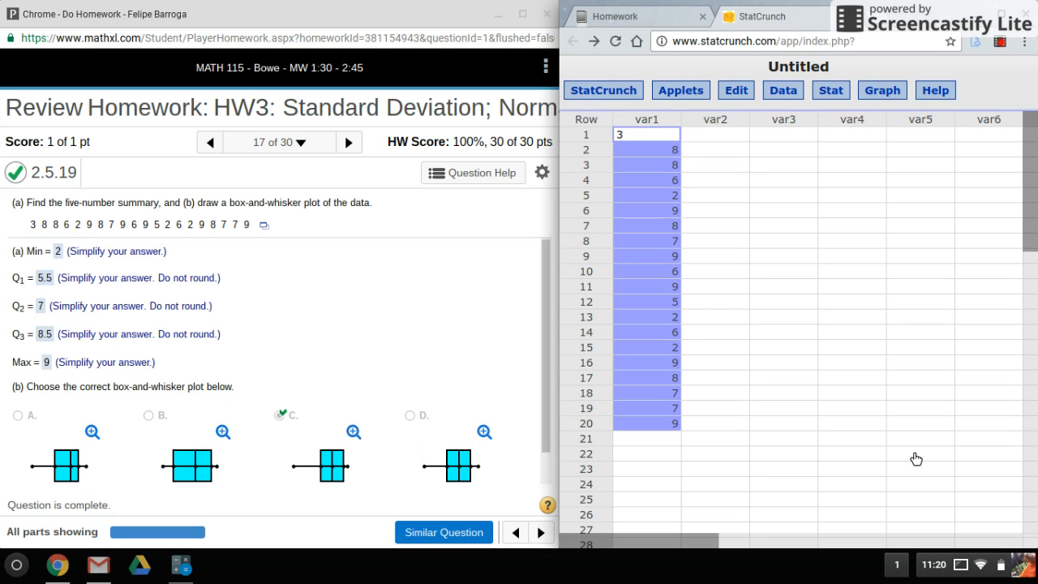
{"action": "mouse_move", "coordinate": [595, 470]}
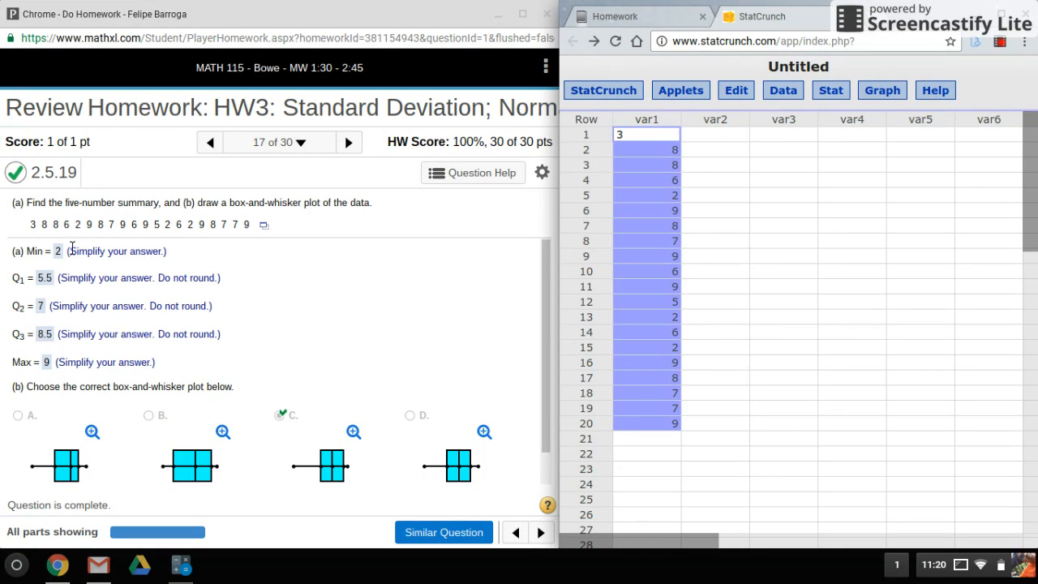
{"action": "mouse_move", "coordinate": [28, 406]}
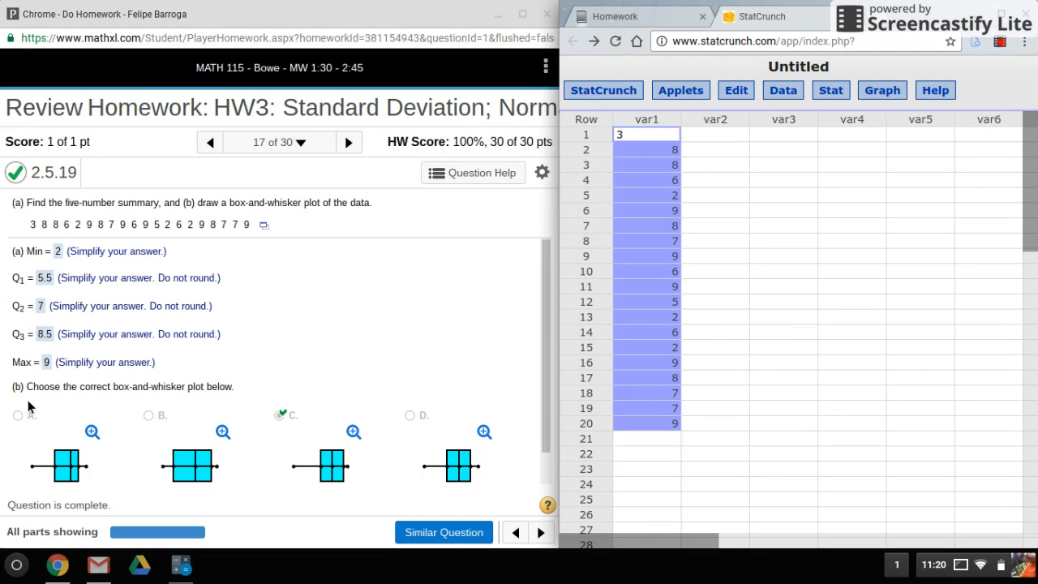
{"action": "mouse_move", "coordinate": [30, 289]}
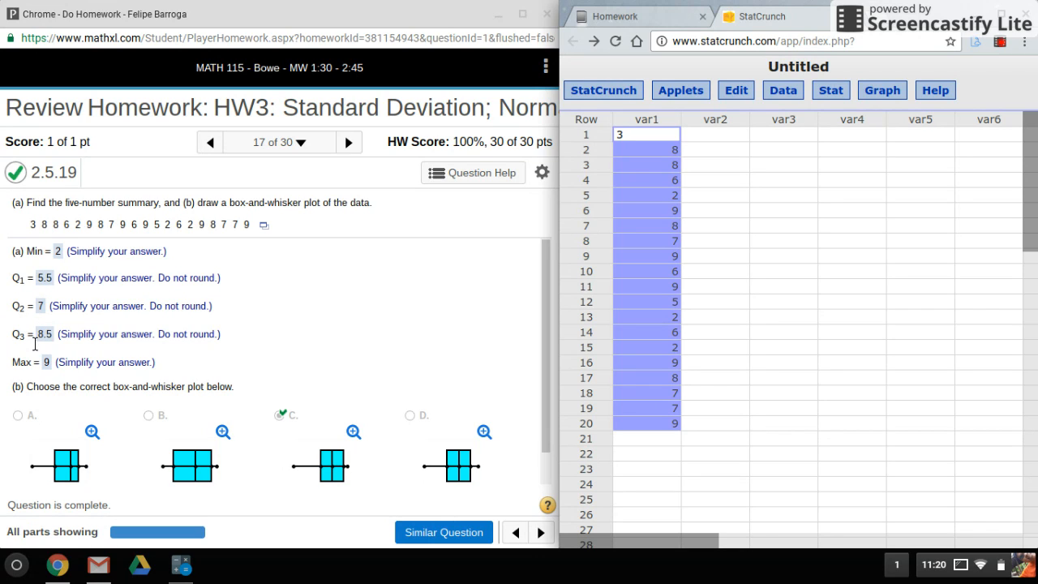
{"action": "mouse_move", "coordinate": [191, 335]}
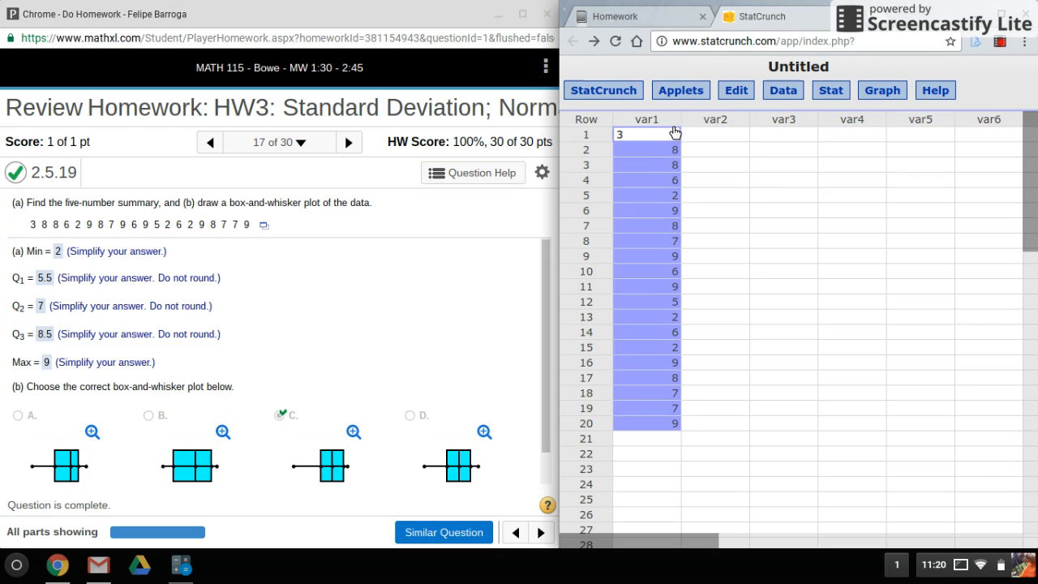
{"action": "mouse_move", "coordinate": [361, 264]}
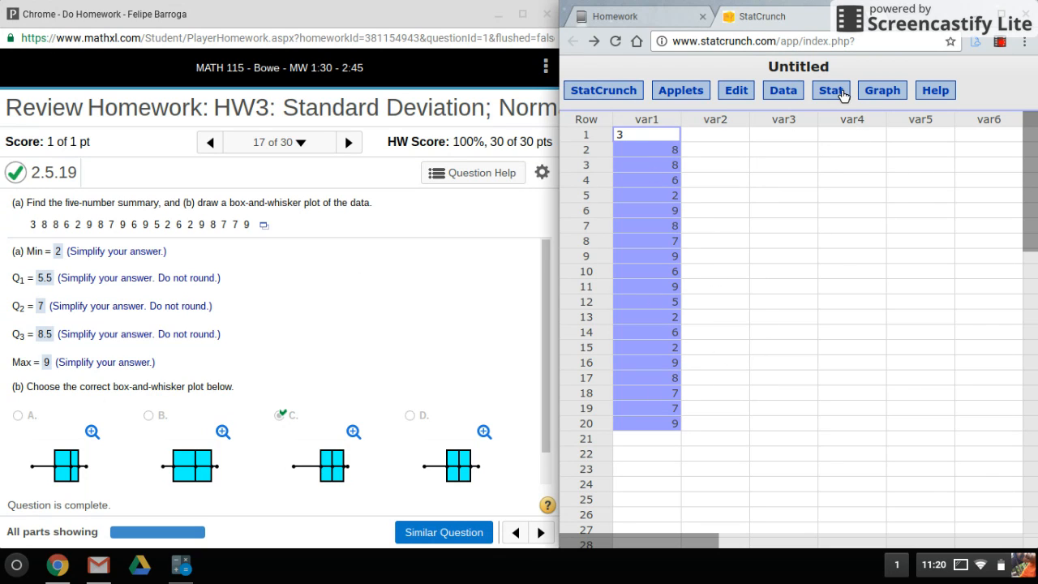
- Compute column summary statistics for var1 via Stat > Summary Stats > Columns
{"action": "left_click", "coordinate": [830, 90]}
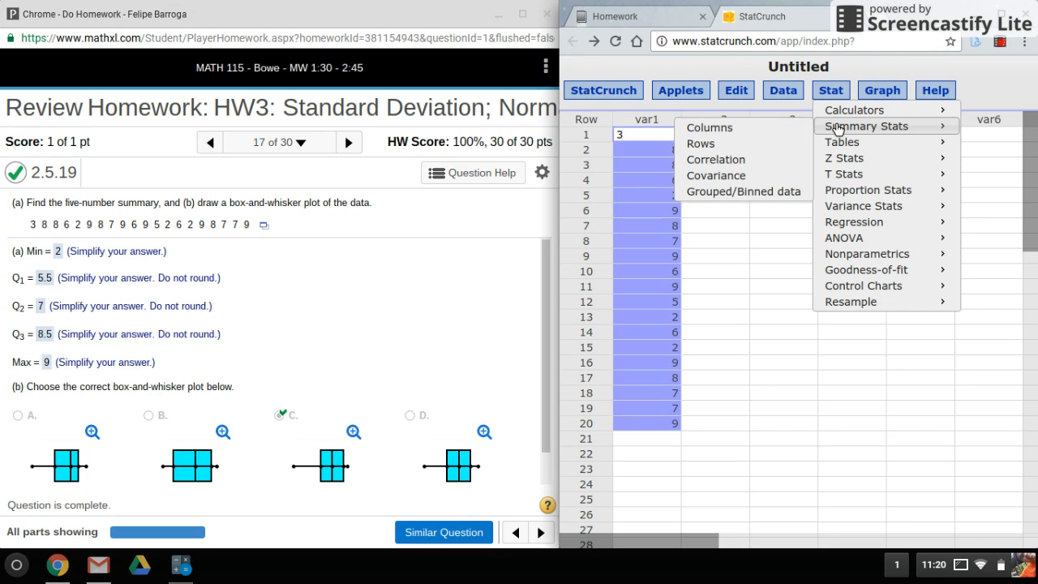
{"action": "mouse_move", "coordinate": [709, 127]}
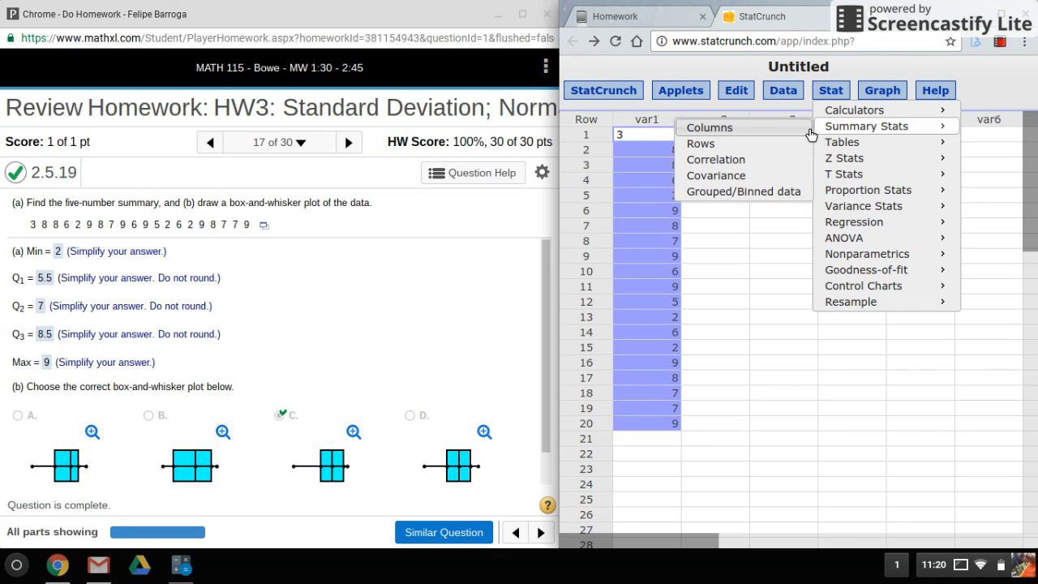
{"action": "left_click", "coordinate": [866, 125]}
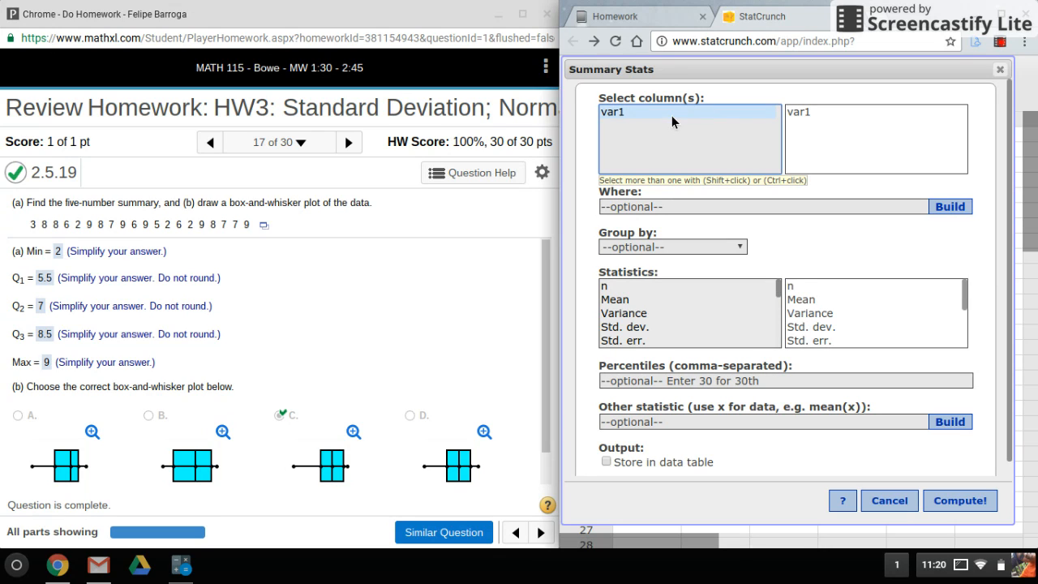
{"action": "mouse_move", "coordinate": [568, 301]}
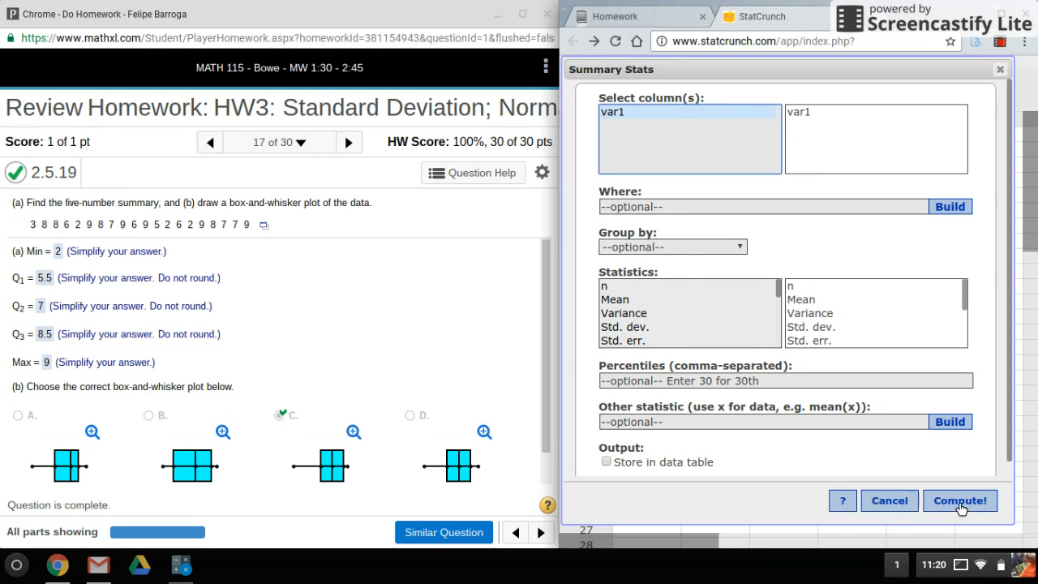
{"action": "left_click", "coordinate": [959, 501]}
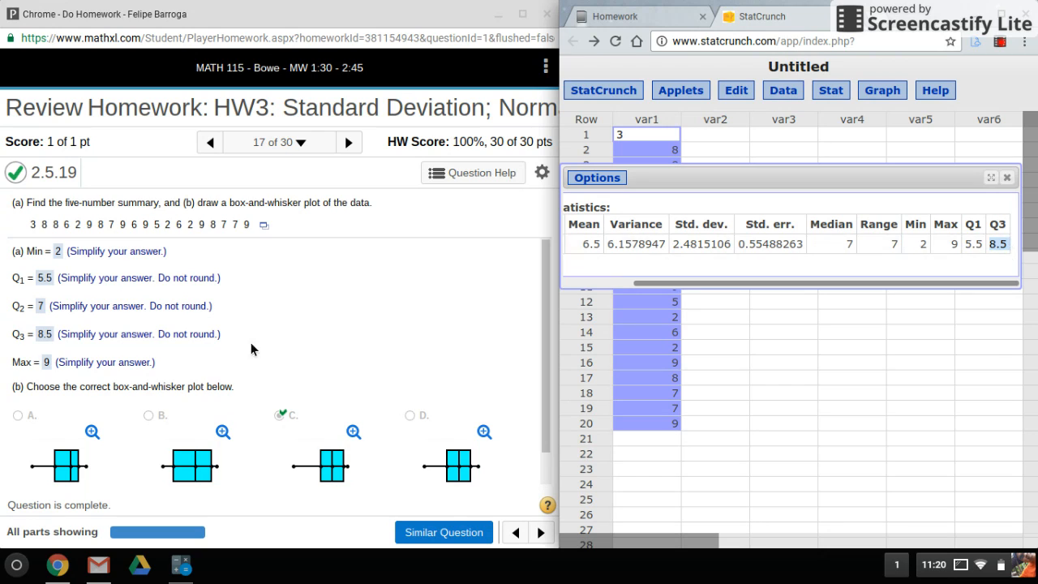
{"action": "mouse_move", "coordinate": [872, 284]}
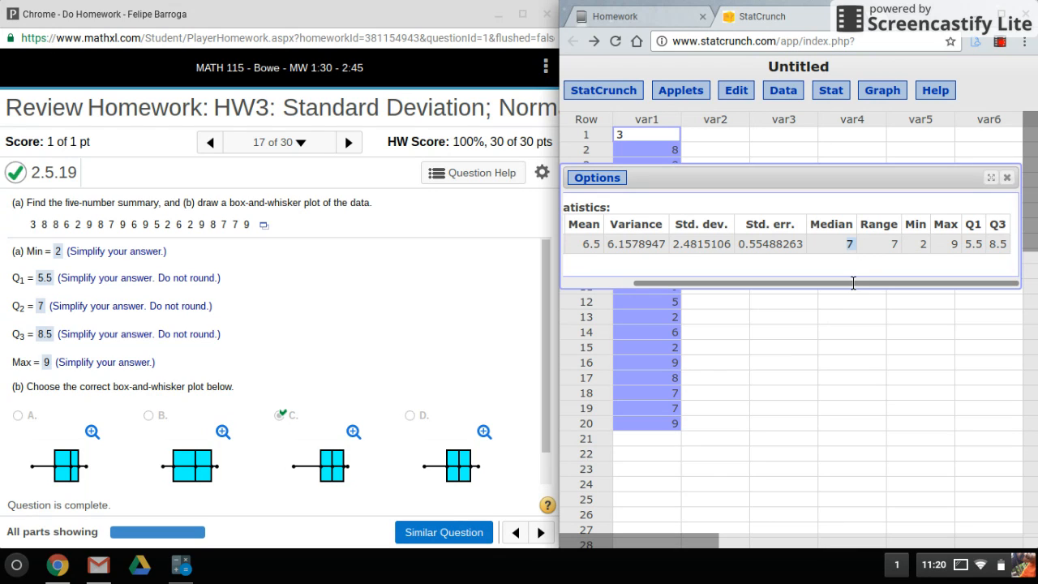
{"action": "mouse_move", "coordinate": [888, 299]}
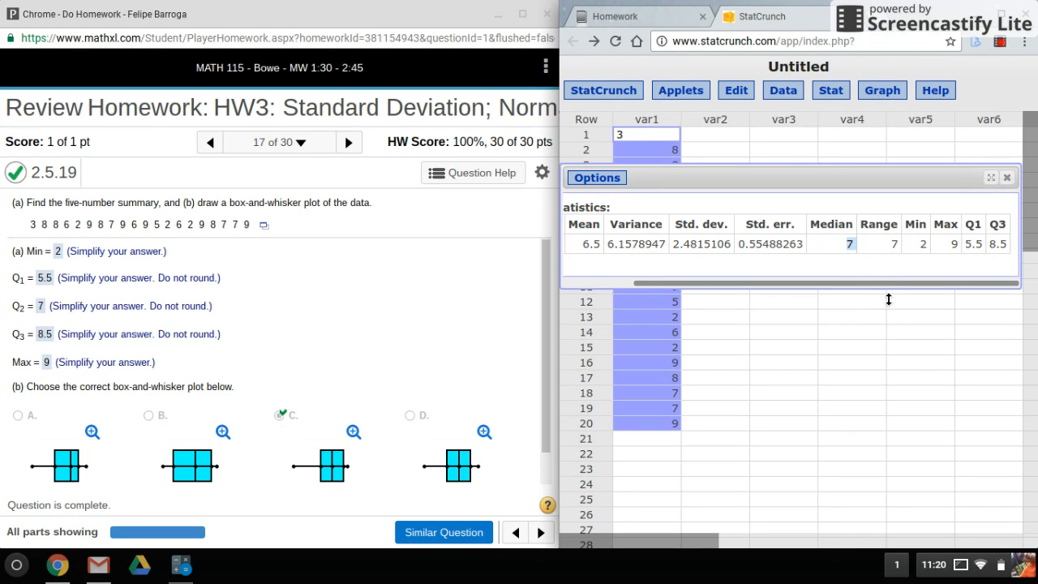